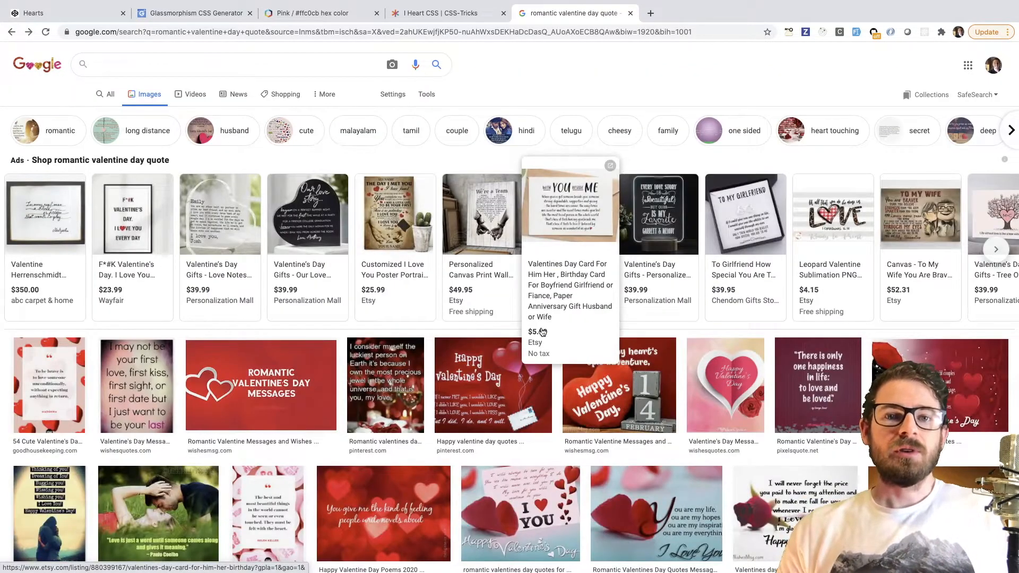
Switch to the Hearts pen and select the 'panel' class name in the HTML markup.
scroll(down, 3)
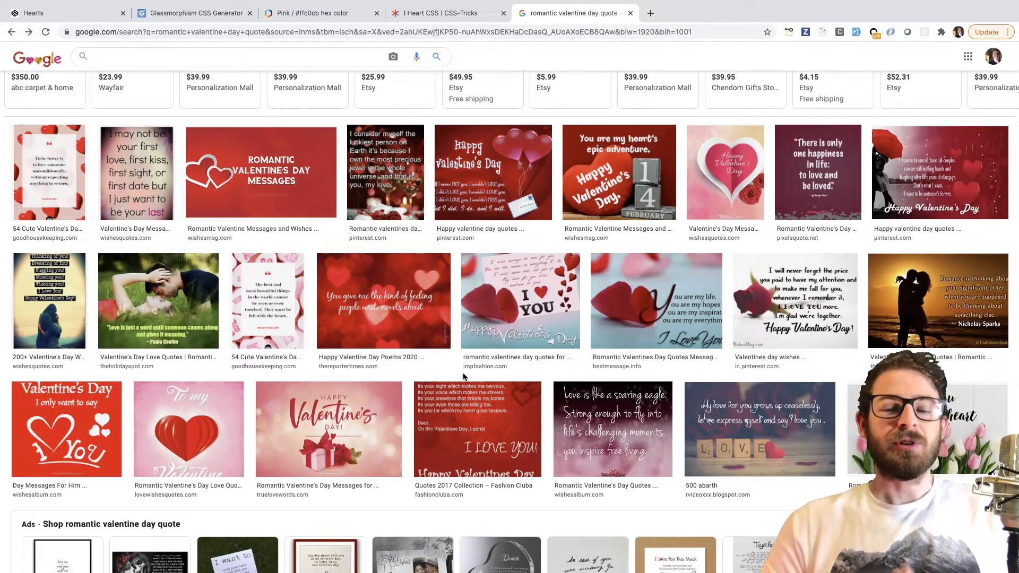
scroll(down, 3)
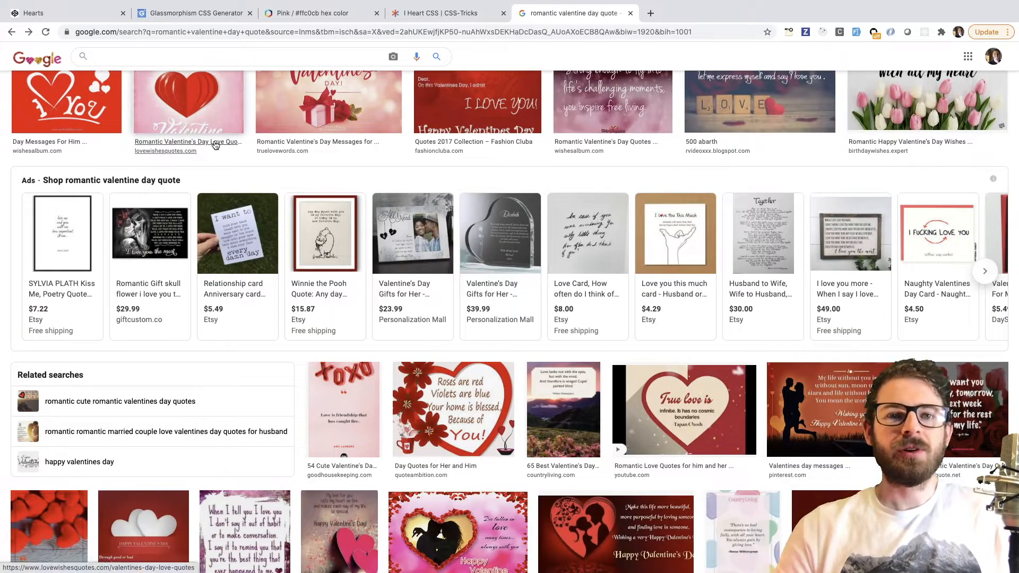
scroll(down, 3)
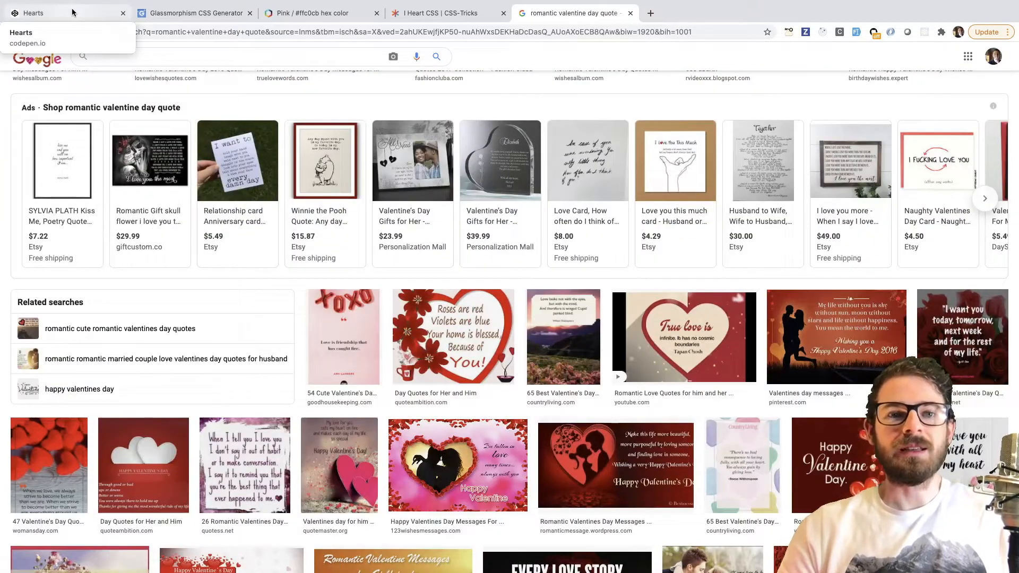
click(64, 13)
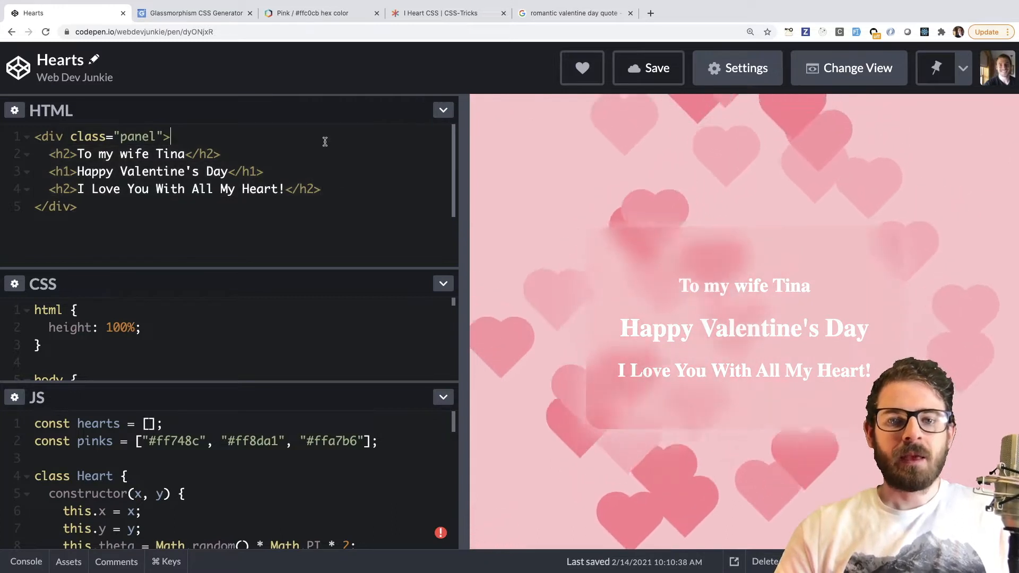
double_click(137, 137)
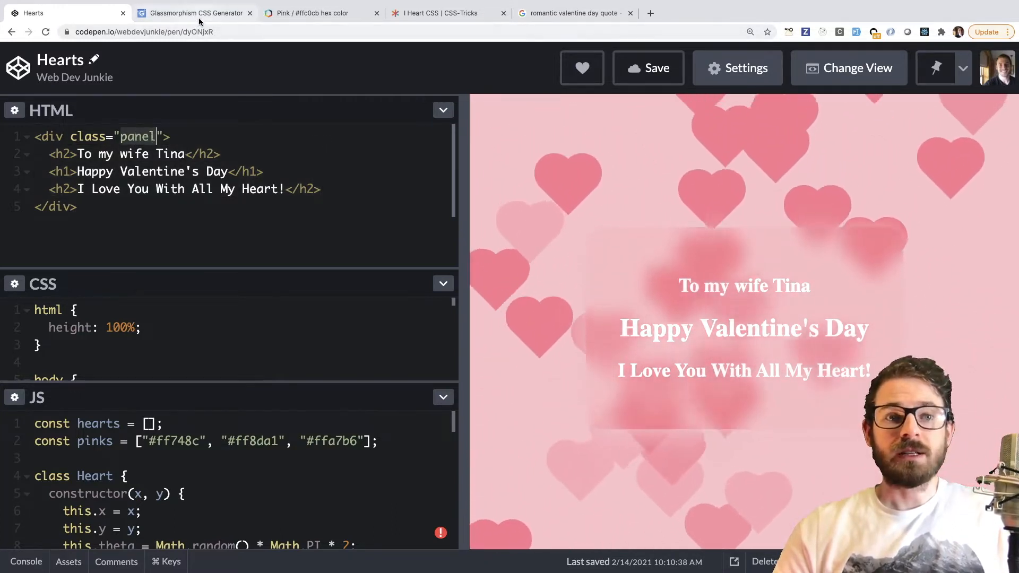
Review the generator's Settings, toggling Show outline off and on, then return to the Hearts pen.
click(193, 13)
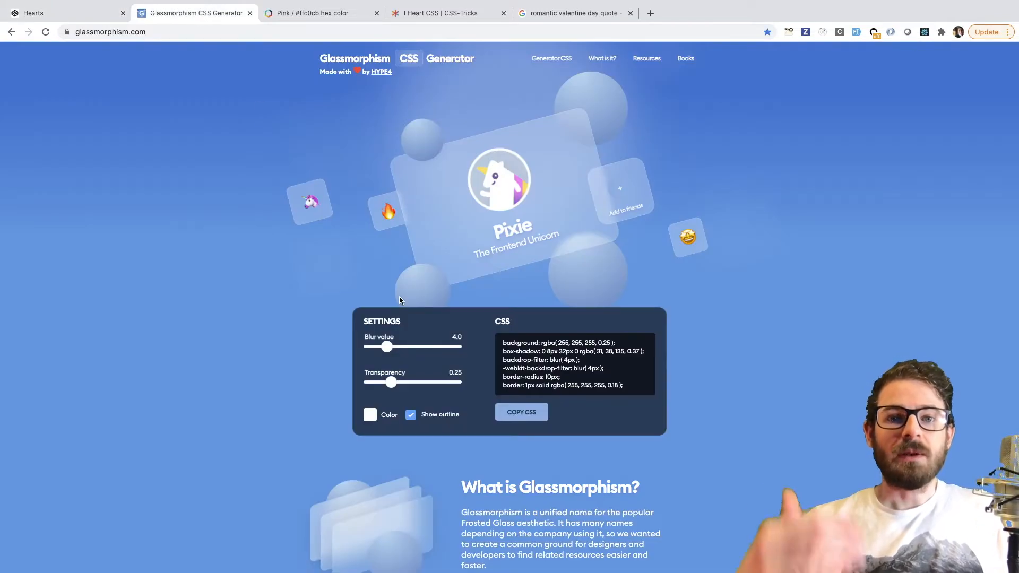
scroll(down, 3)
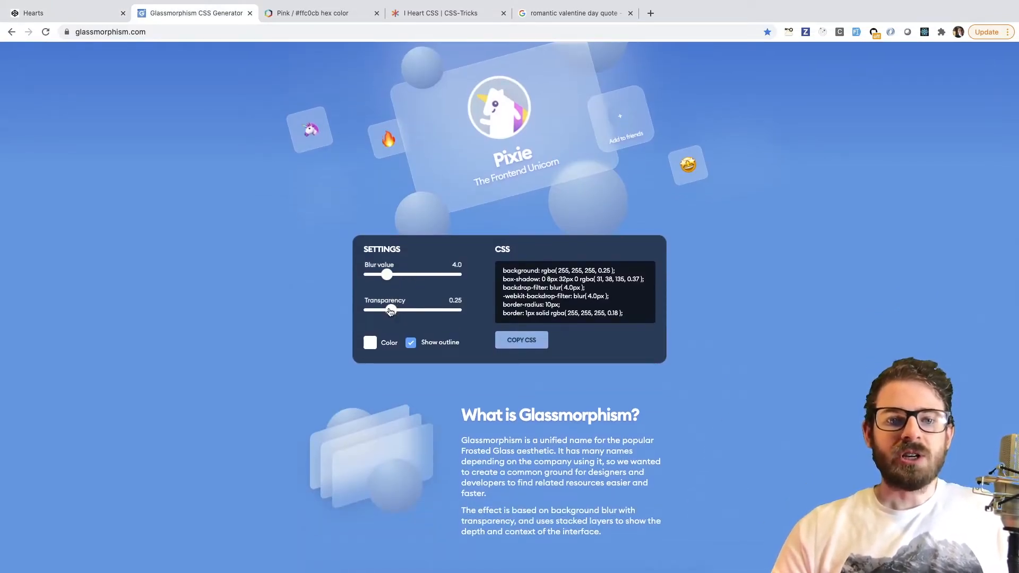
click(410, 343)
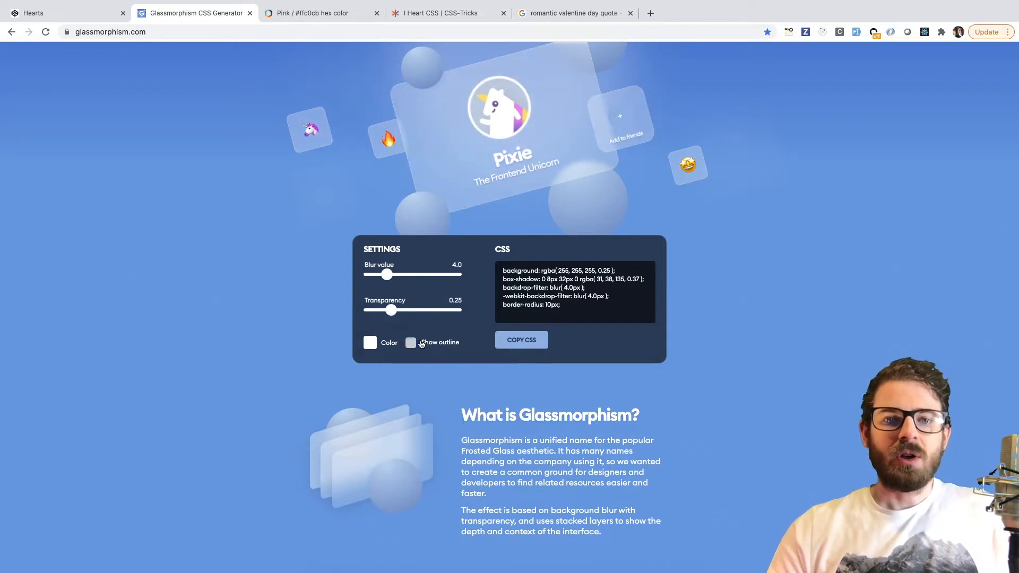
click(411, 343)
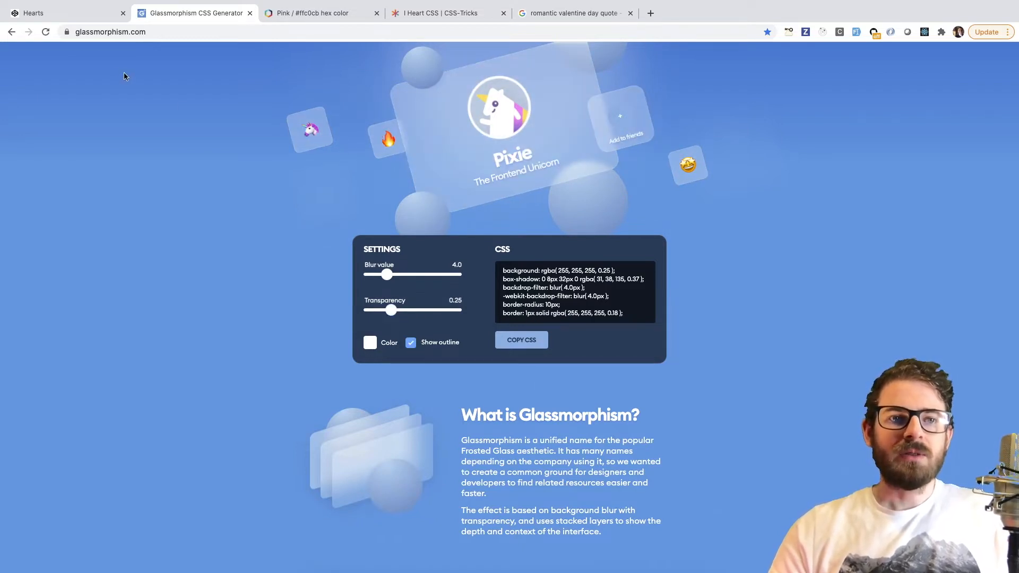
click(62, 13)
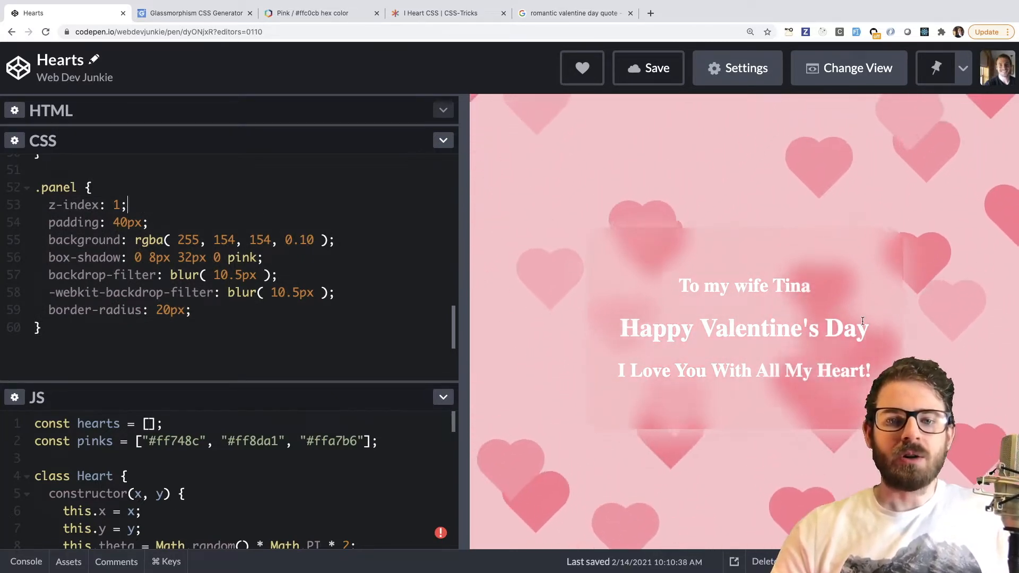
Expand the JS editor so the pen's JavaScript shows on its own.
double_click(751, 285)
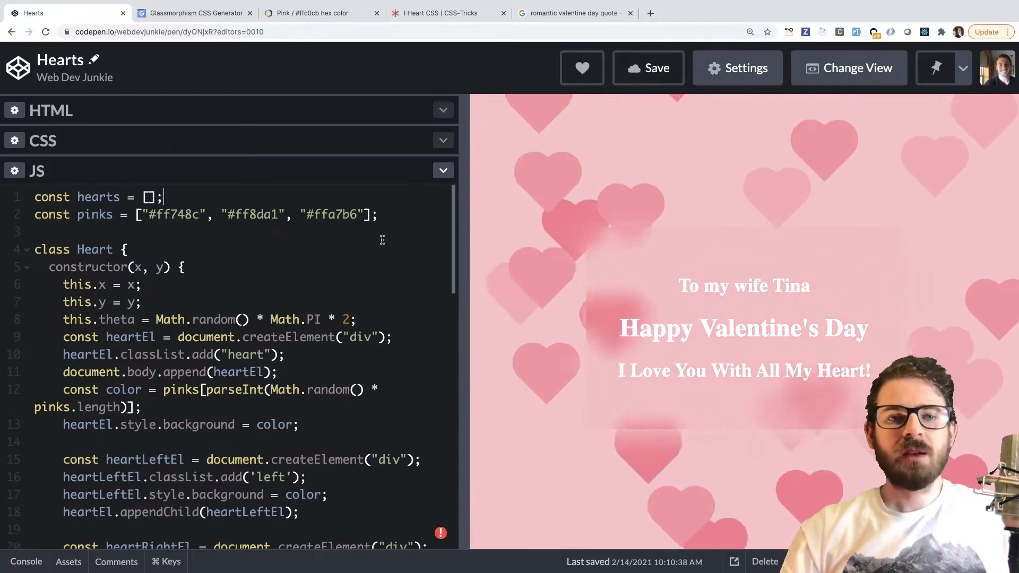
Browse ColorHexa's conversions and schemes for pink #ffc0cb, then return to the Hearts pen.
click(319, 12)
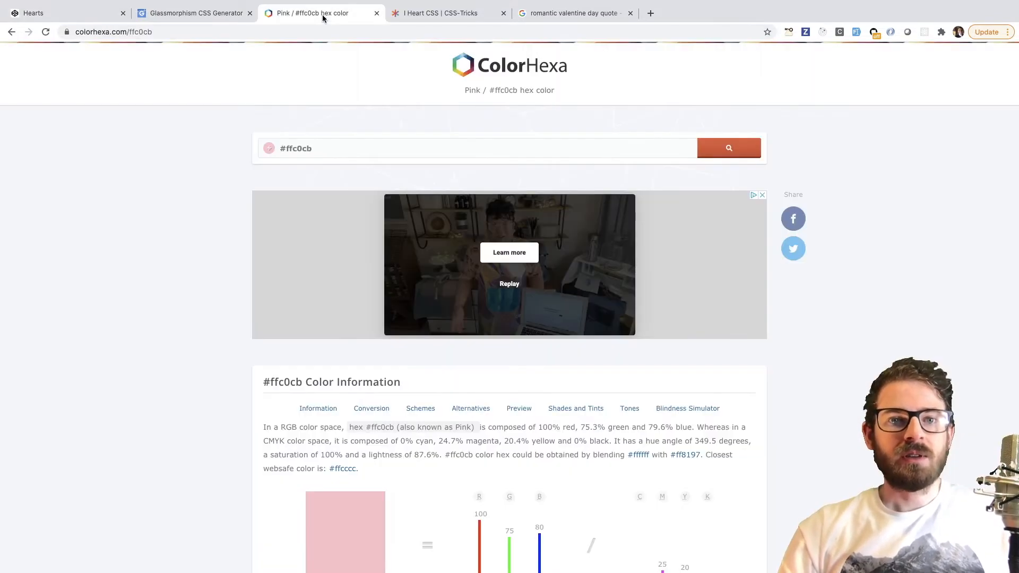
scroll(down, 3)
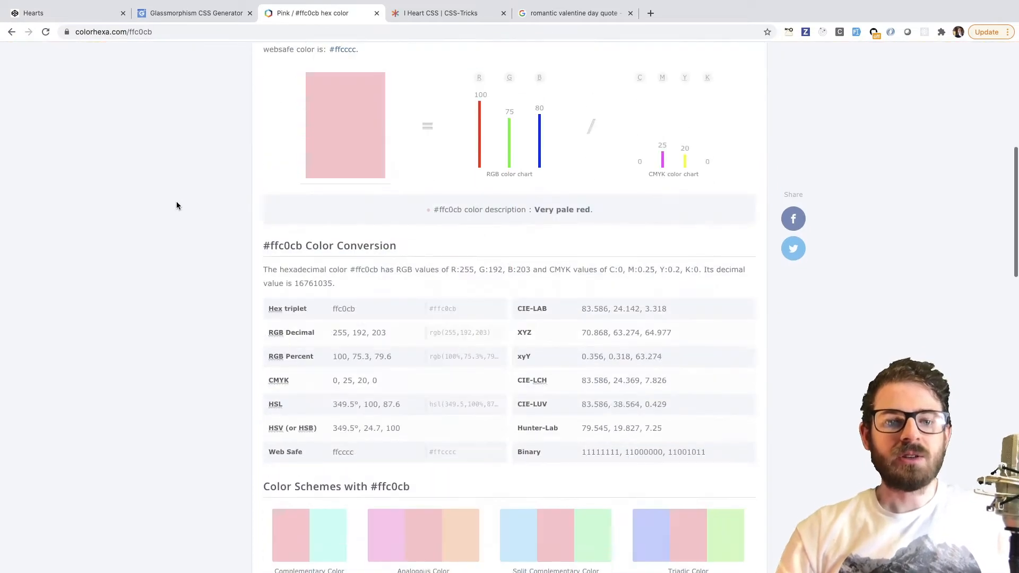
scroll(down, 3)
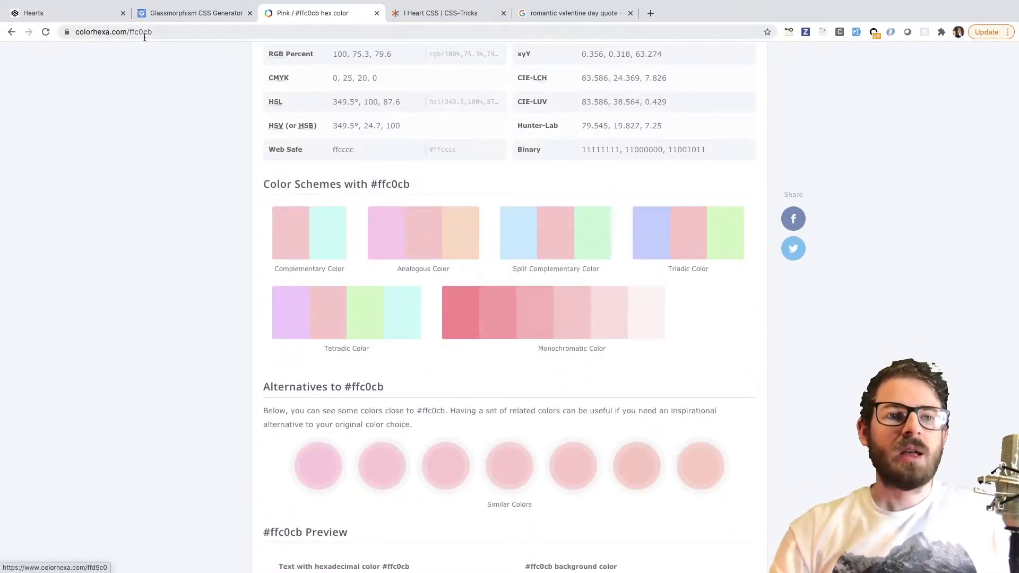
click(58, 13)
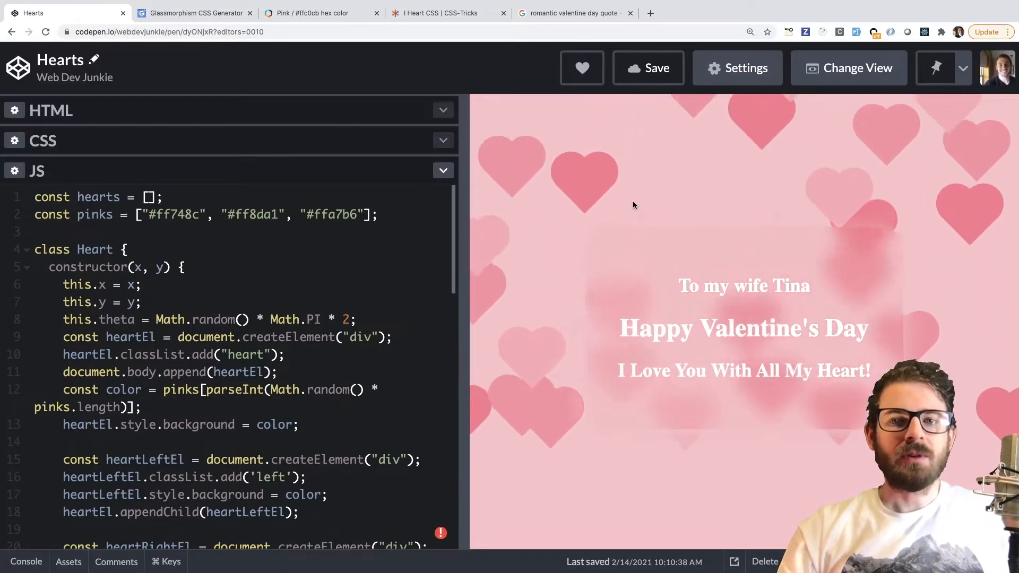
scroll(down, 3)
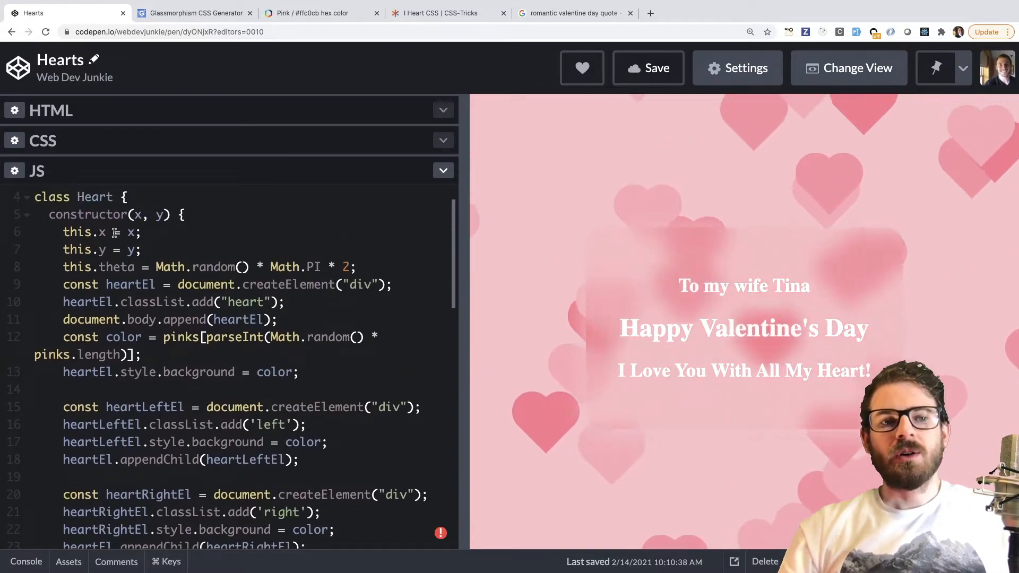
scroll(down, 3)
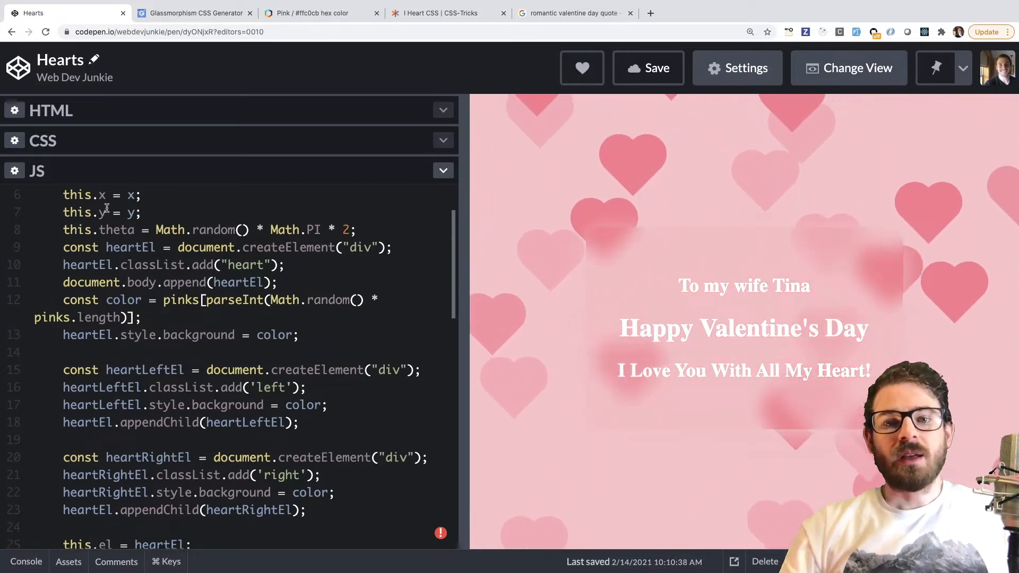
scroll(down, 3)
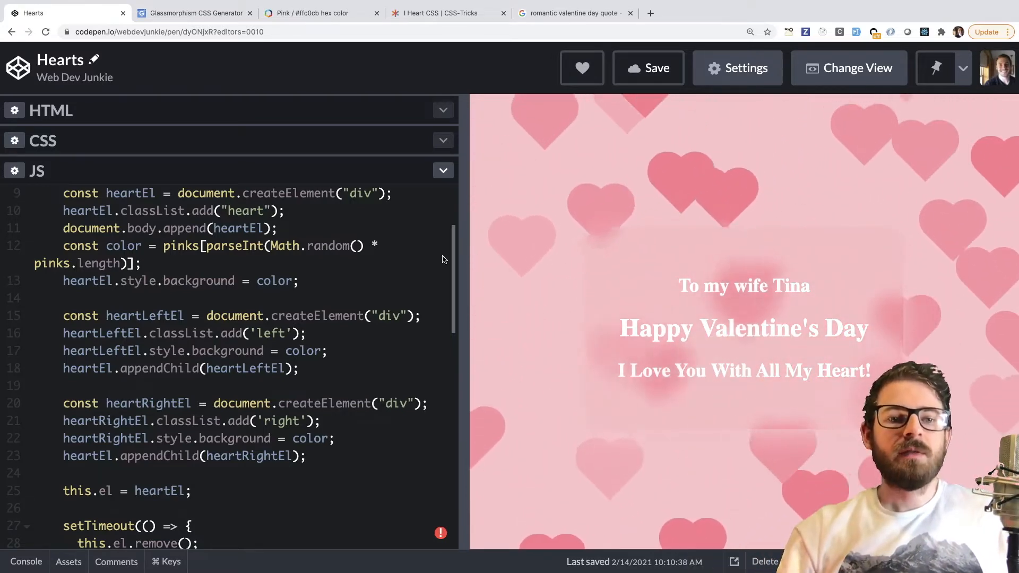
Scroll the I Heart CSS article to its diagram of a heart from two circles and a square.
click(446, 13)
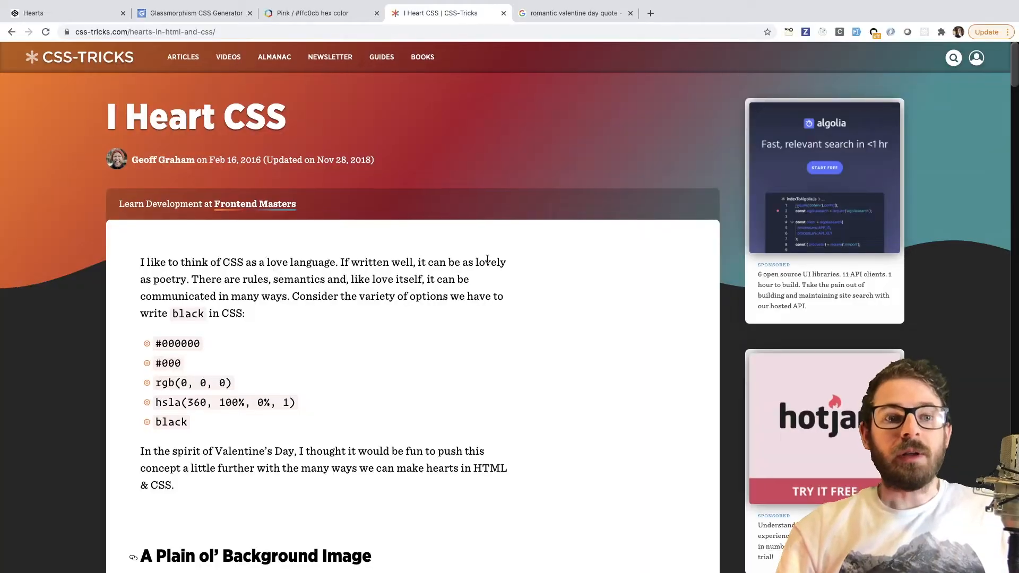
scroll(down, 3)
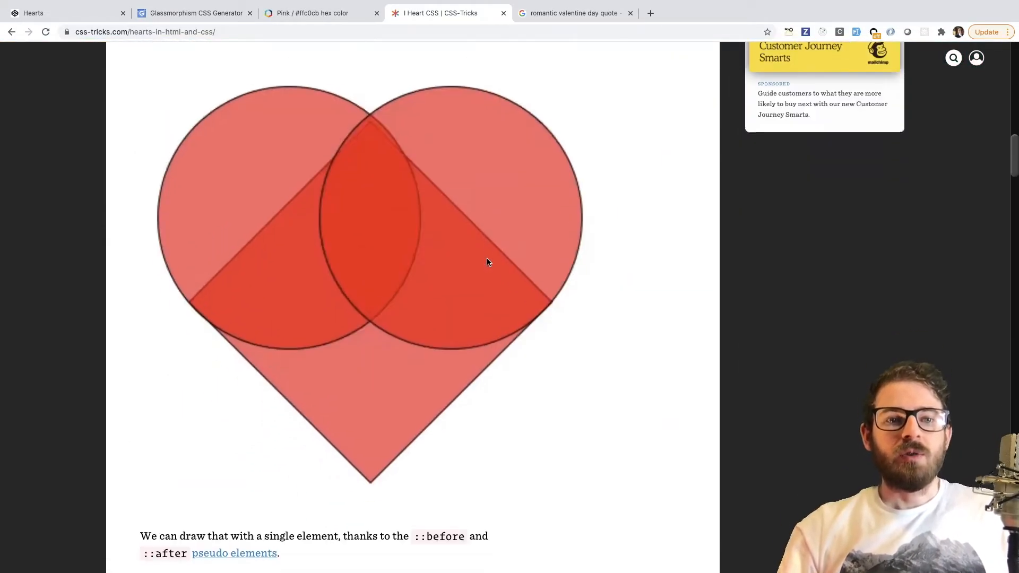
scroll(down, 3)
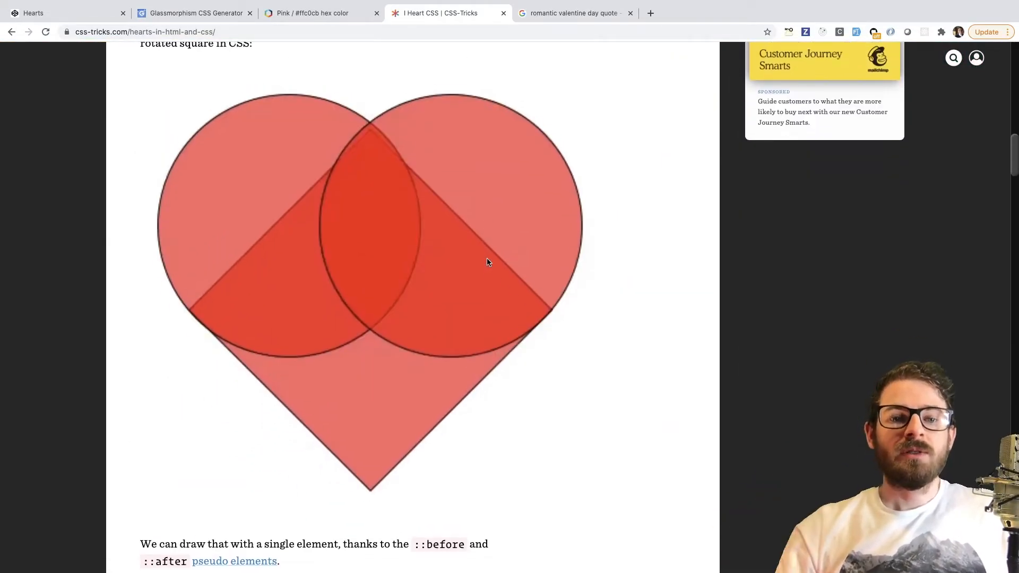
mouse_move(257, 95)
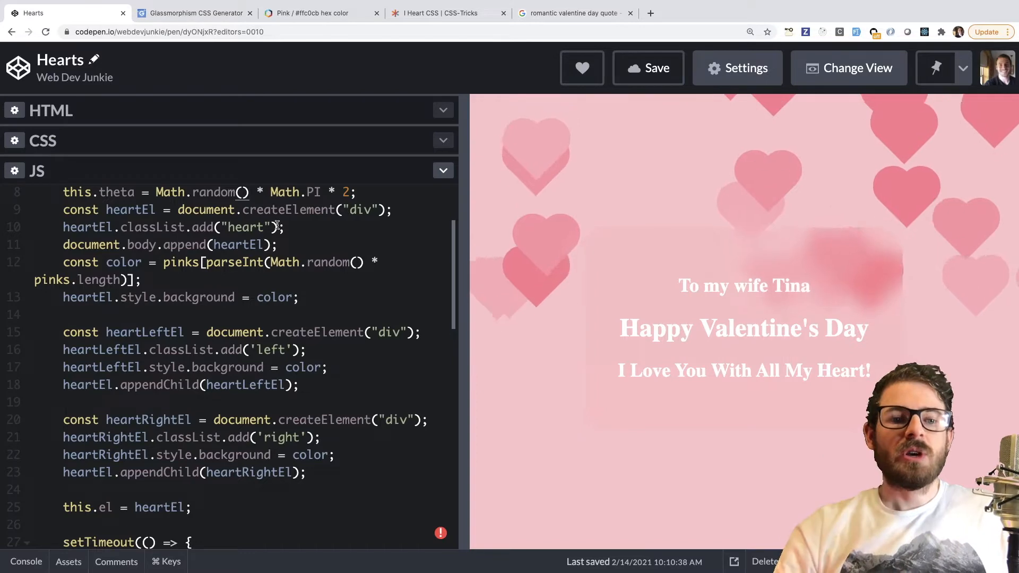
Scroll through the JS update() code and expand the pen's CSS editor.
scroll(down, 3)
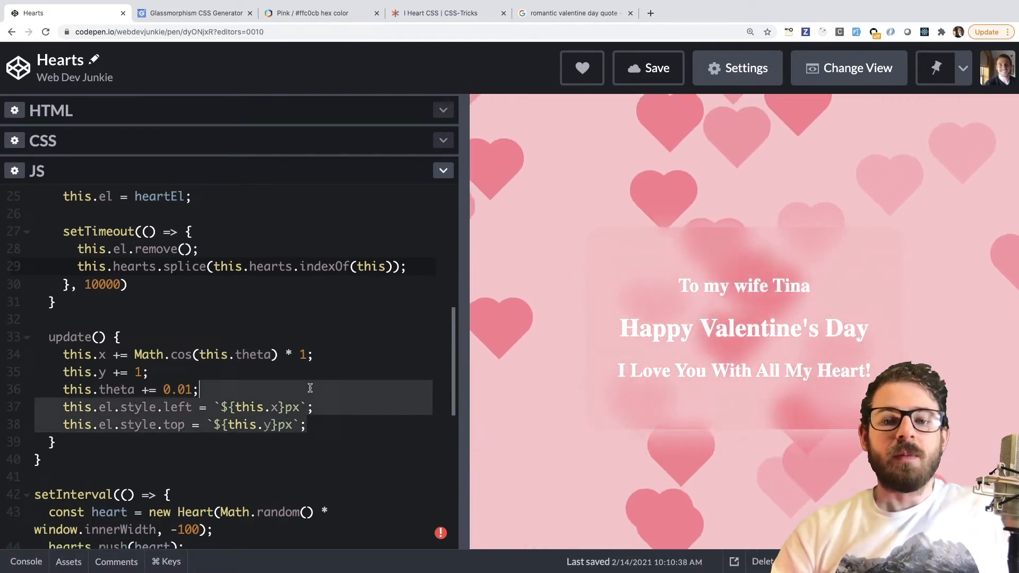
click(43, 141)
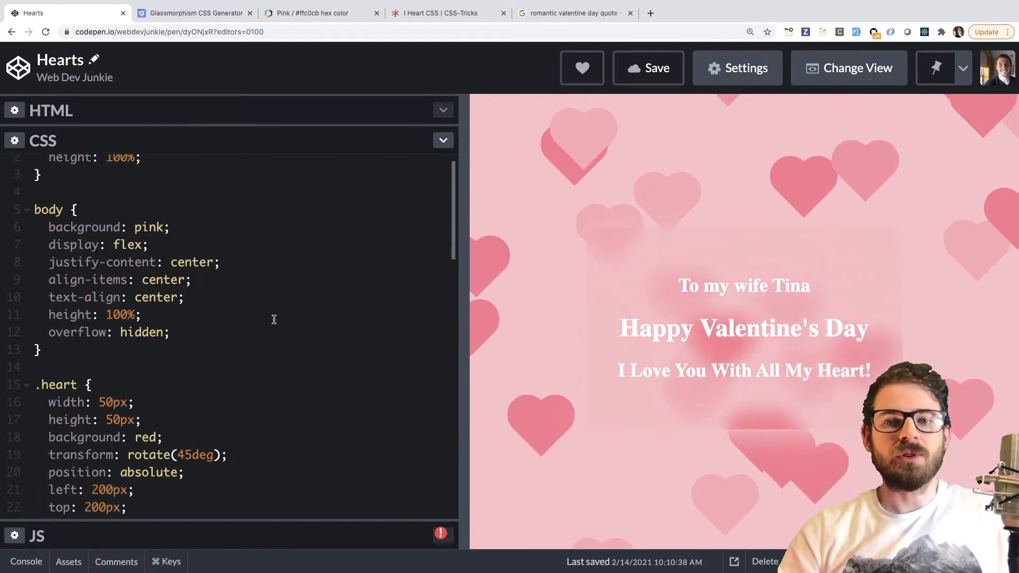
scroll(down, 3)
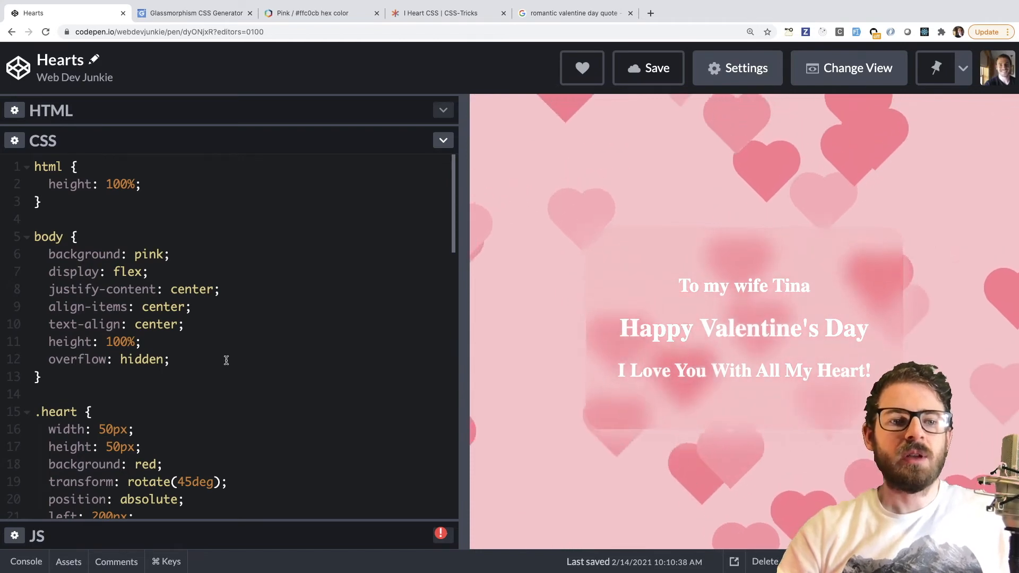
scroll(down, 3)
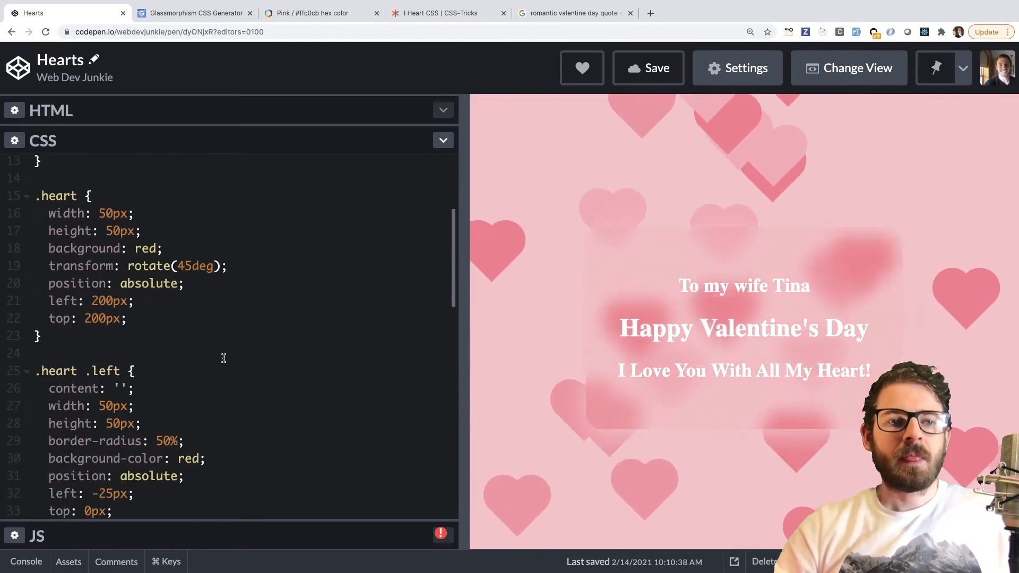